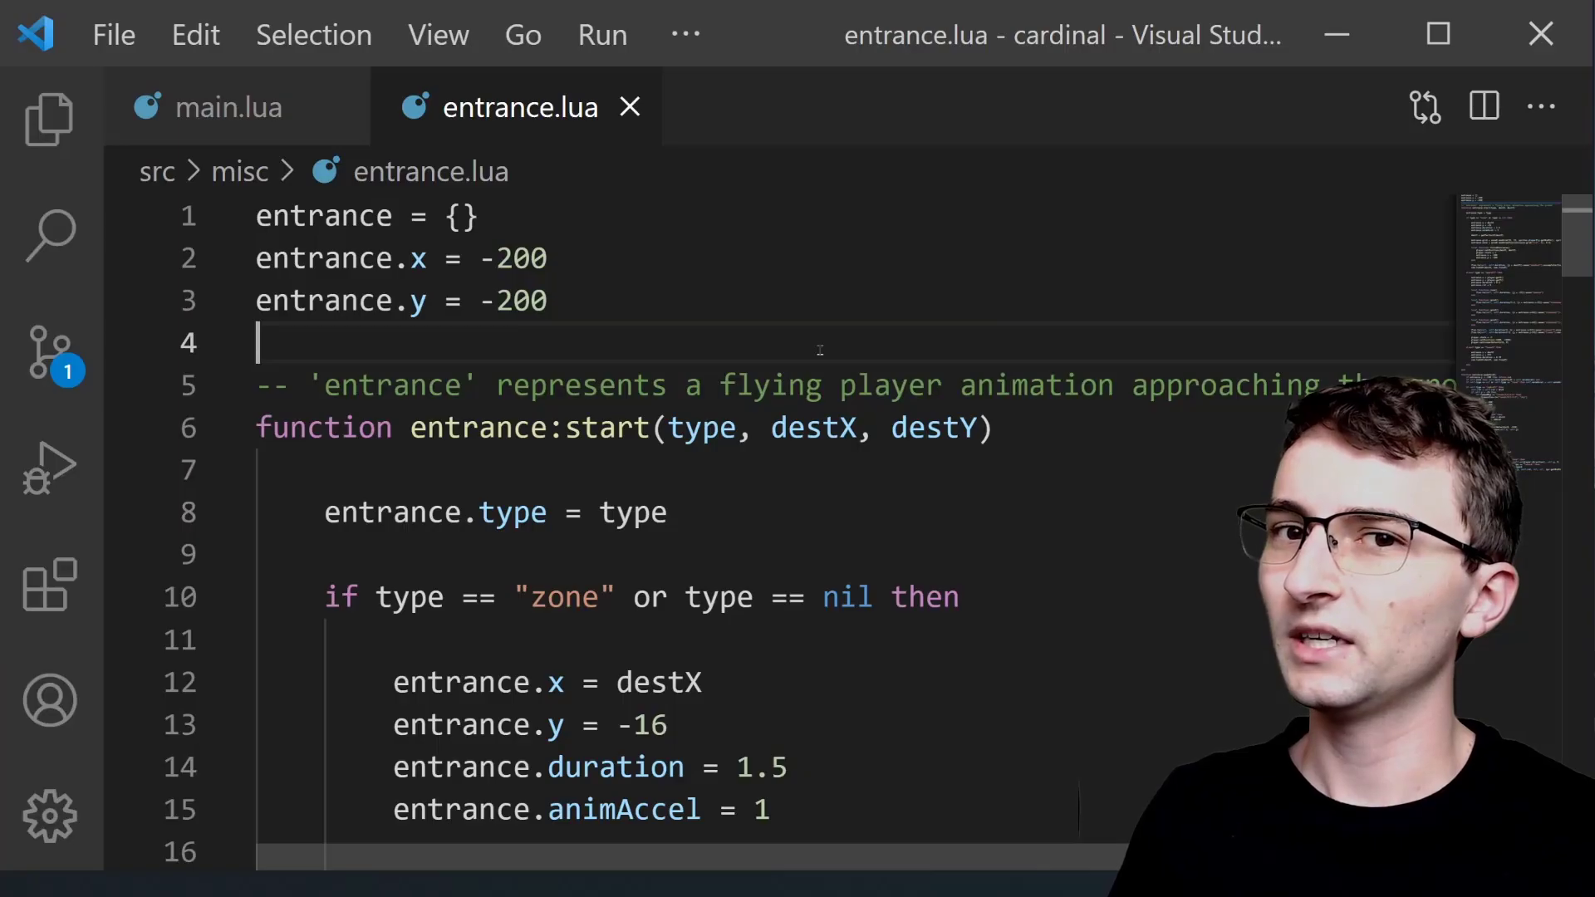
- Scroll through entrance.lua and highlight the updraft type condition
{"action": "double_click", "coordinate": [323, 214]}
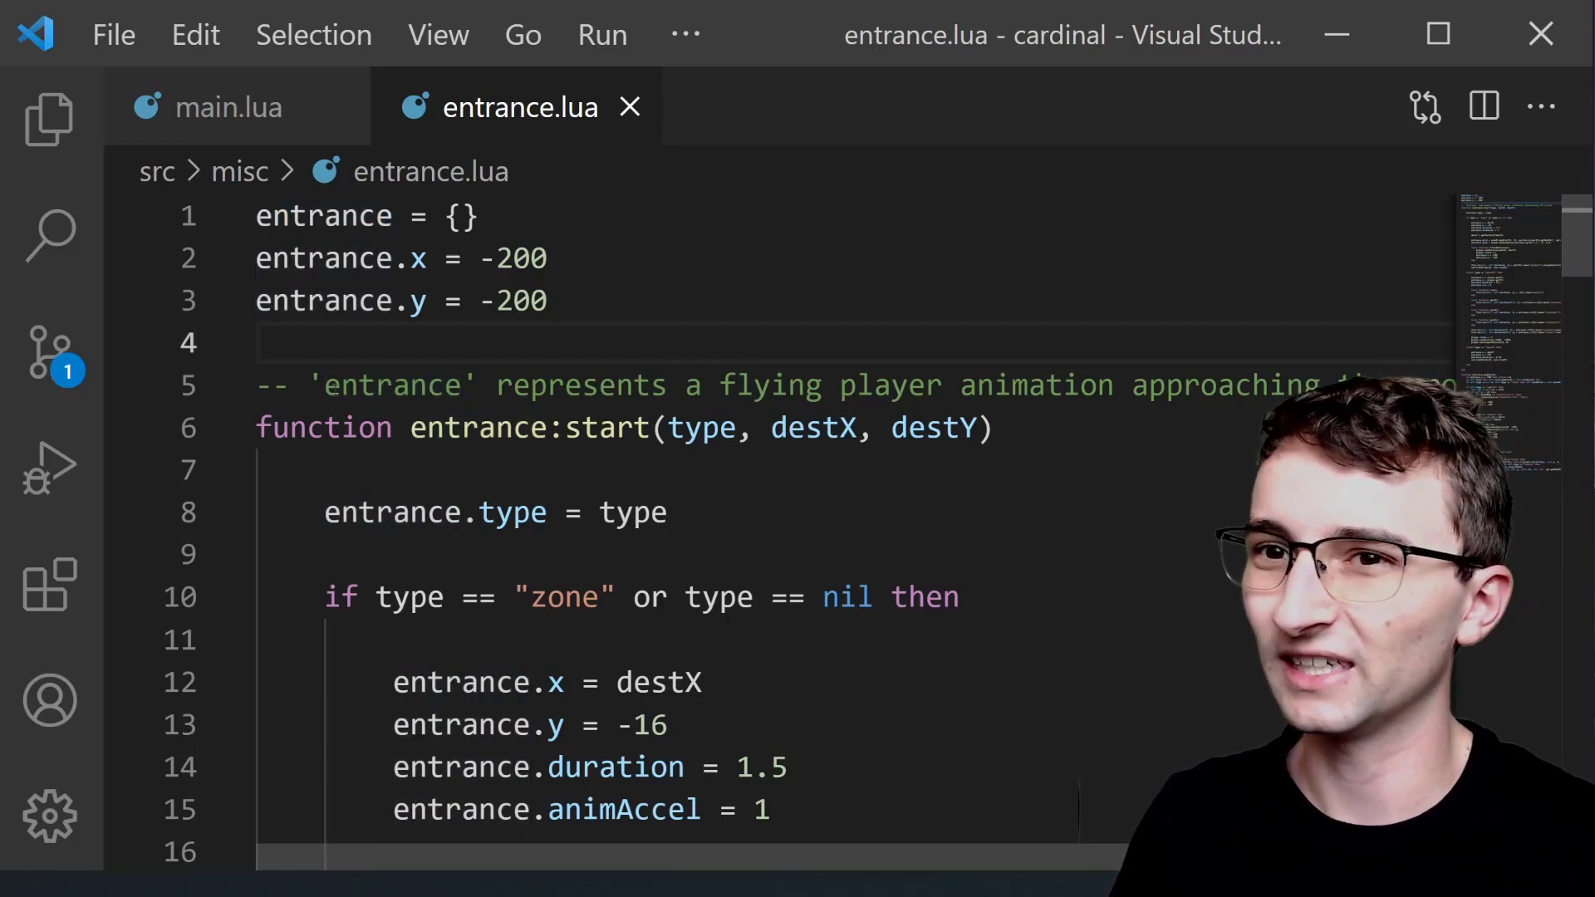
{"action": "left_click_drag", "start_coordinate": [323, 385], "coordinate": [1312, 385]}
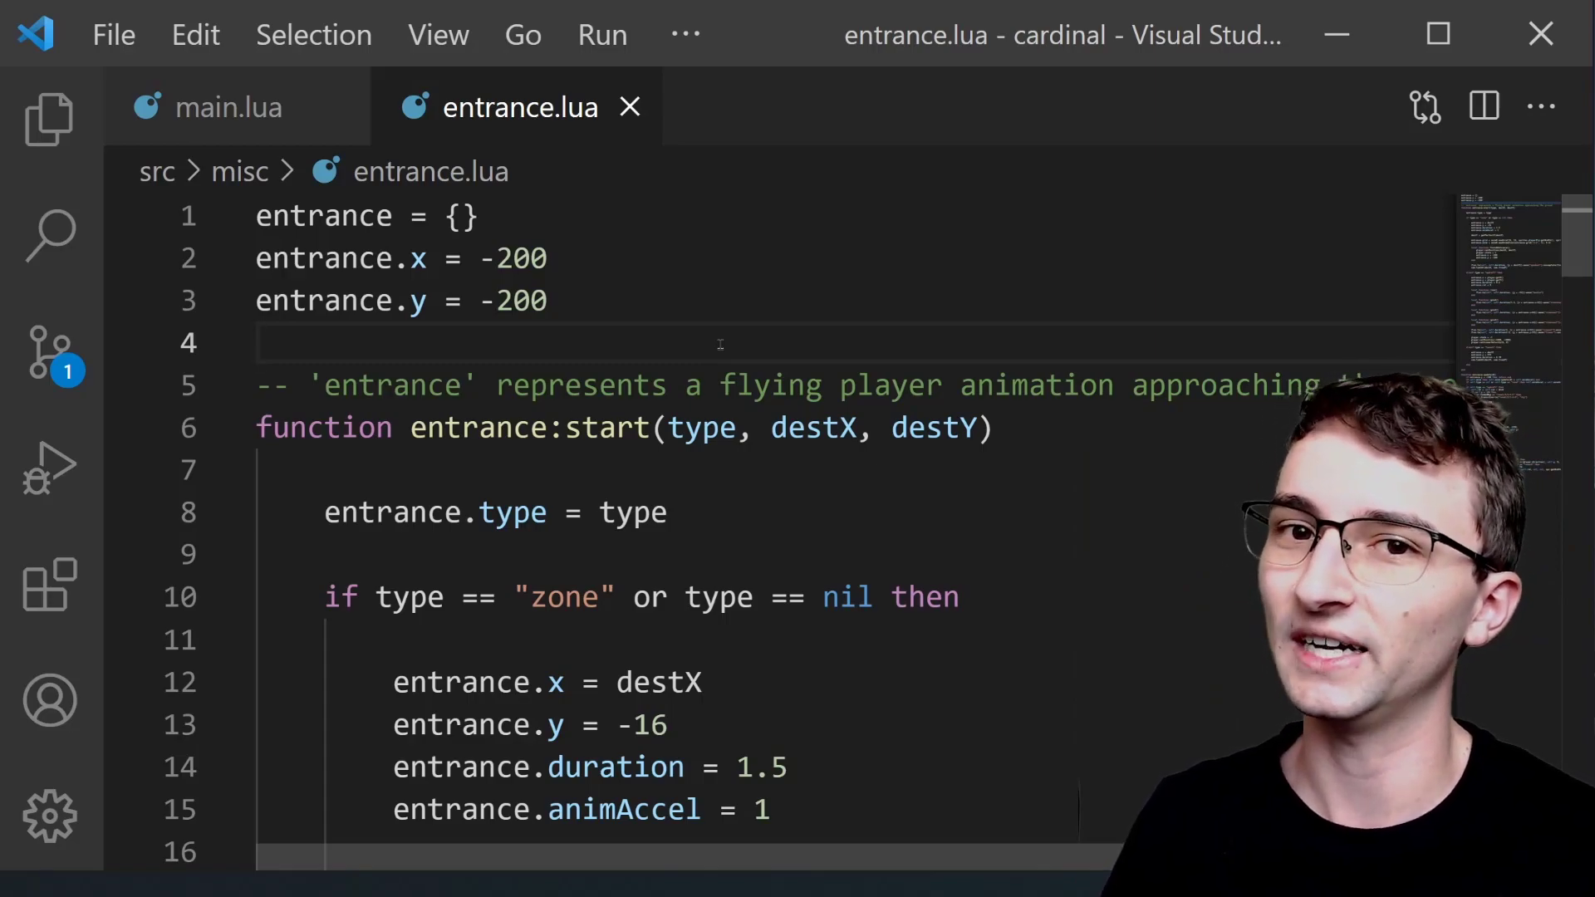
{"action": "scroll", "scroll_direction": "down", "scroll_amount": 3}
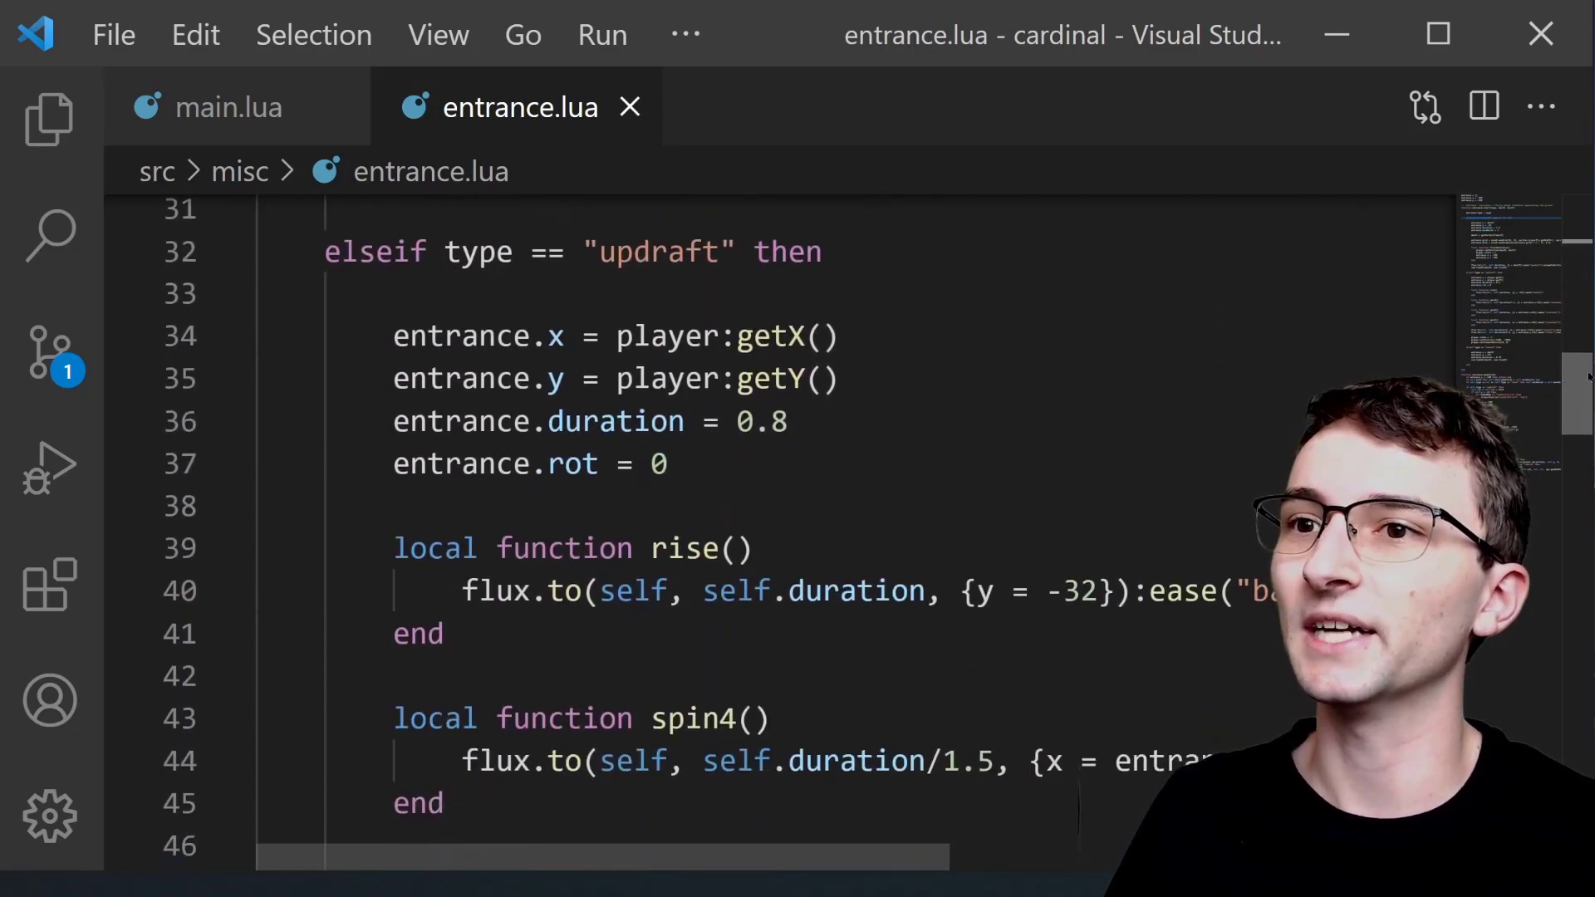
{"action": "left_click_drag", "start_coordinate": [326, 250], "coordinate": [722, 251]}
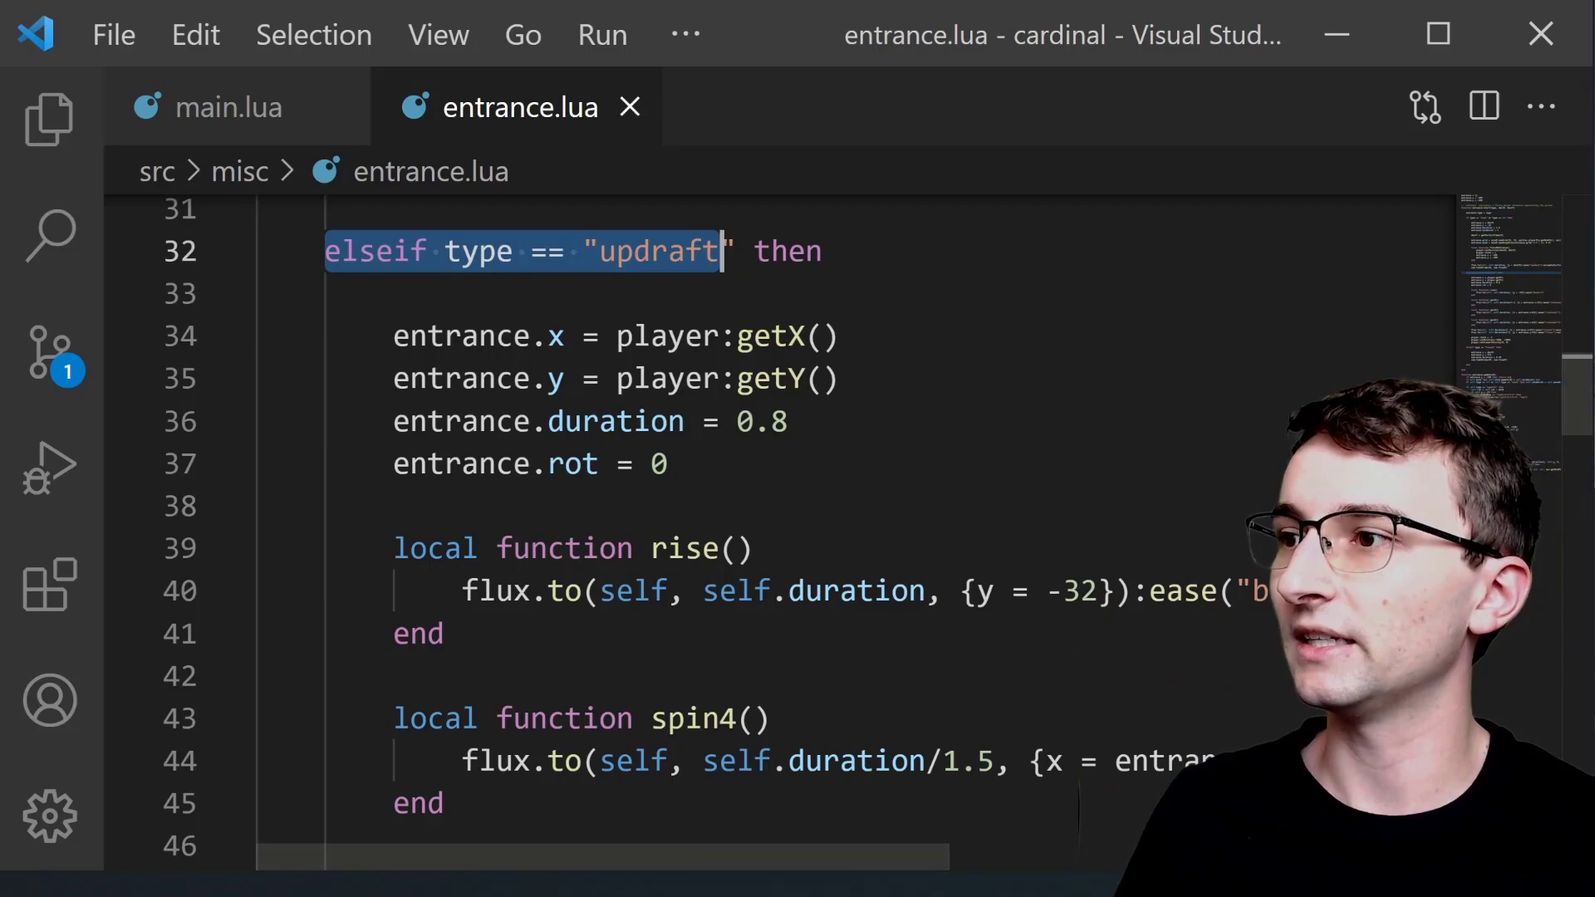
- Highlight the launch type condition, then scroll back to the updraft branch at line 32
{"action": "scroll", "scroll_direction": "down", "scroll_amount": 3}
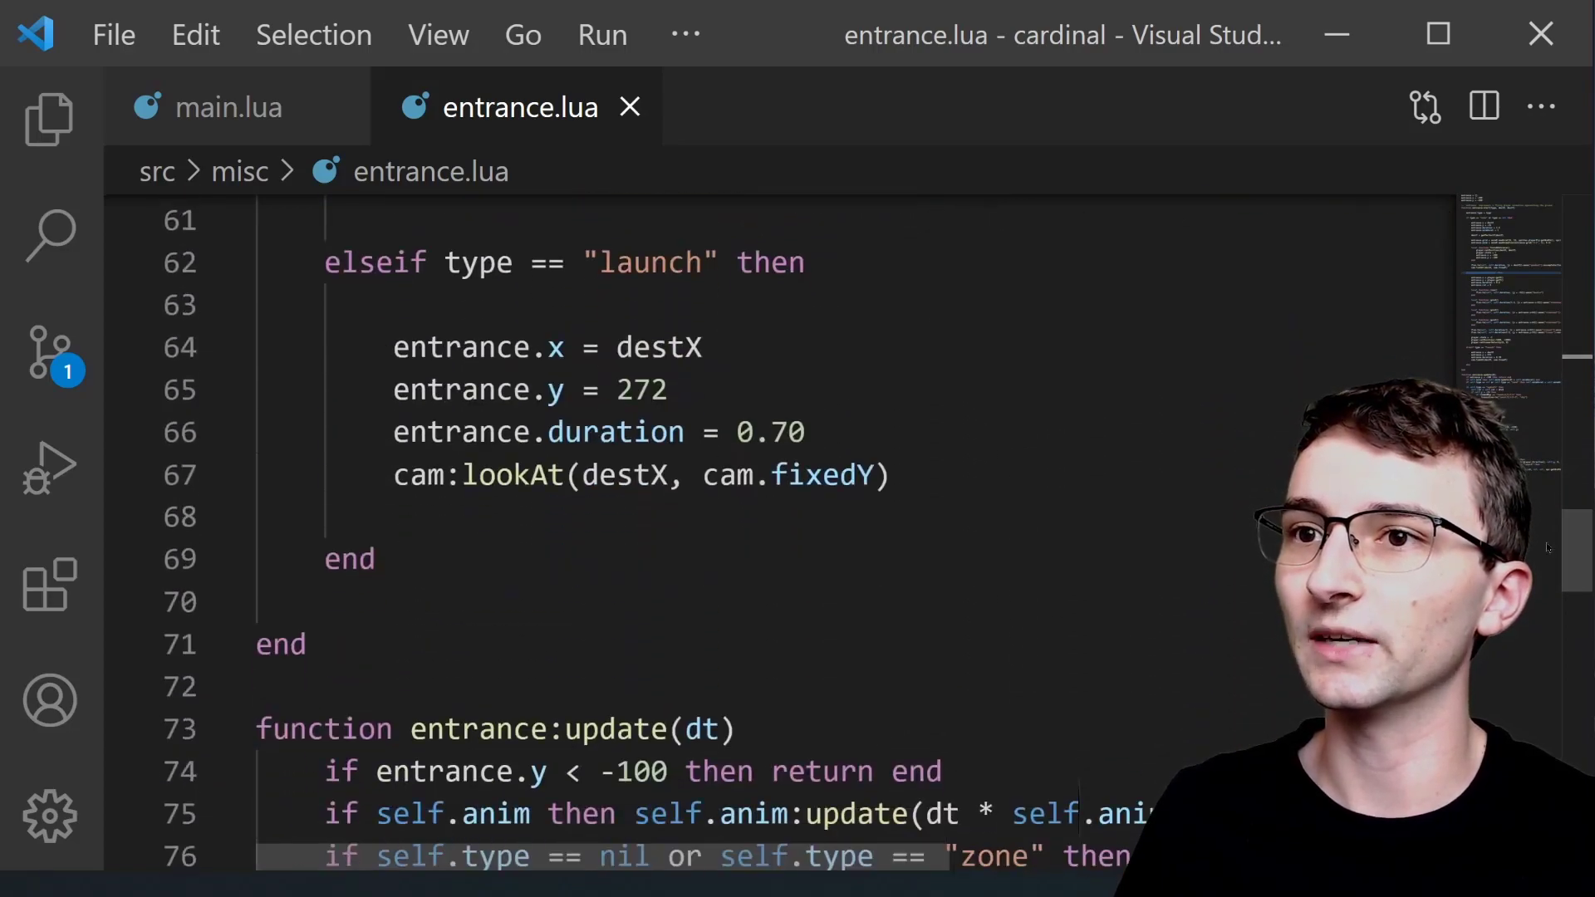
{"action": "left_click_drag", "start_coordinate": [445, 263], "coordinate": [702, 262]}
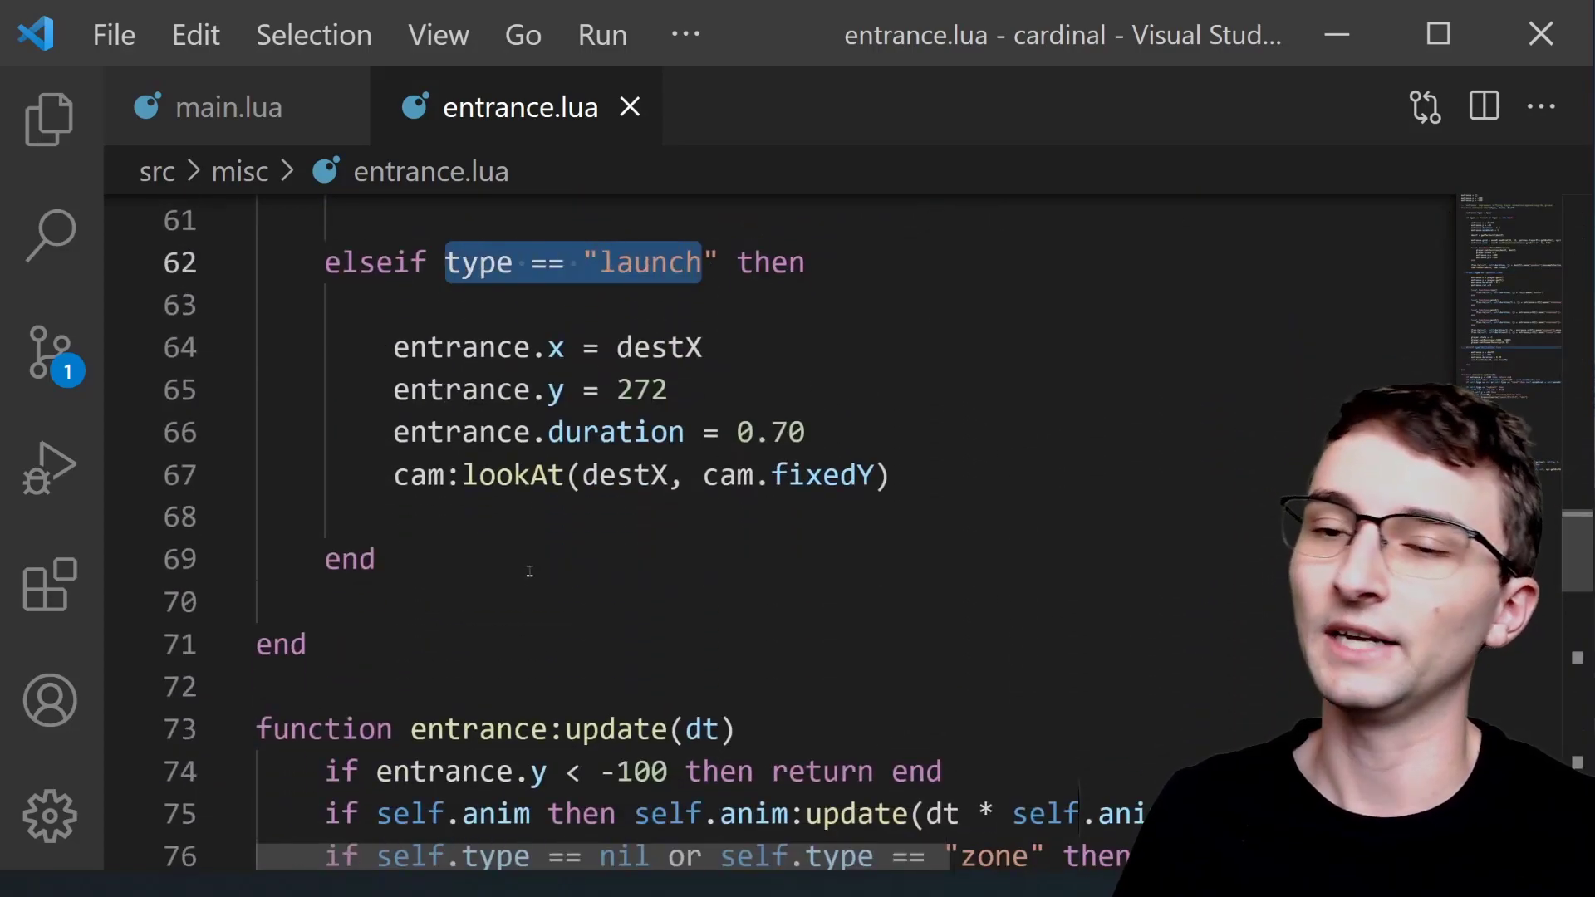
{"action": "left_click", "coordinate": [529, 602]}
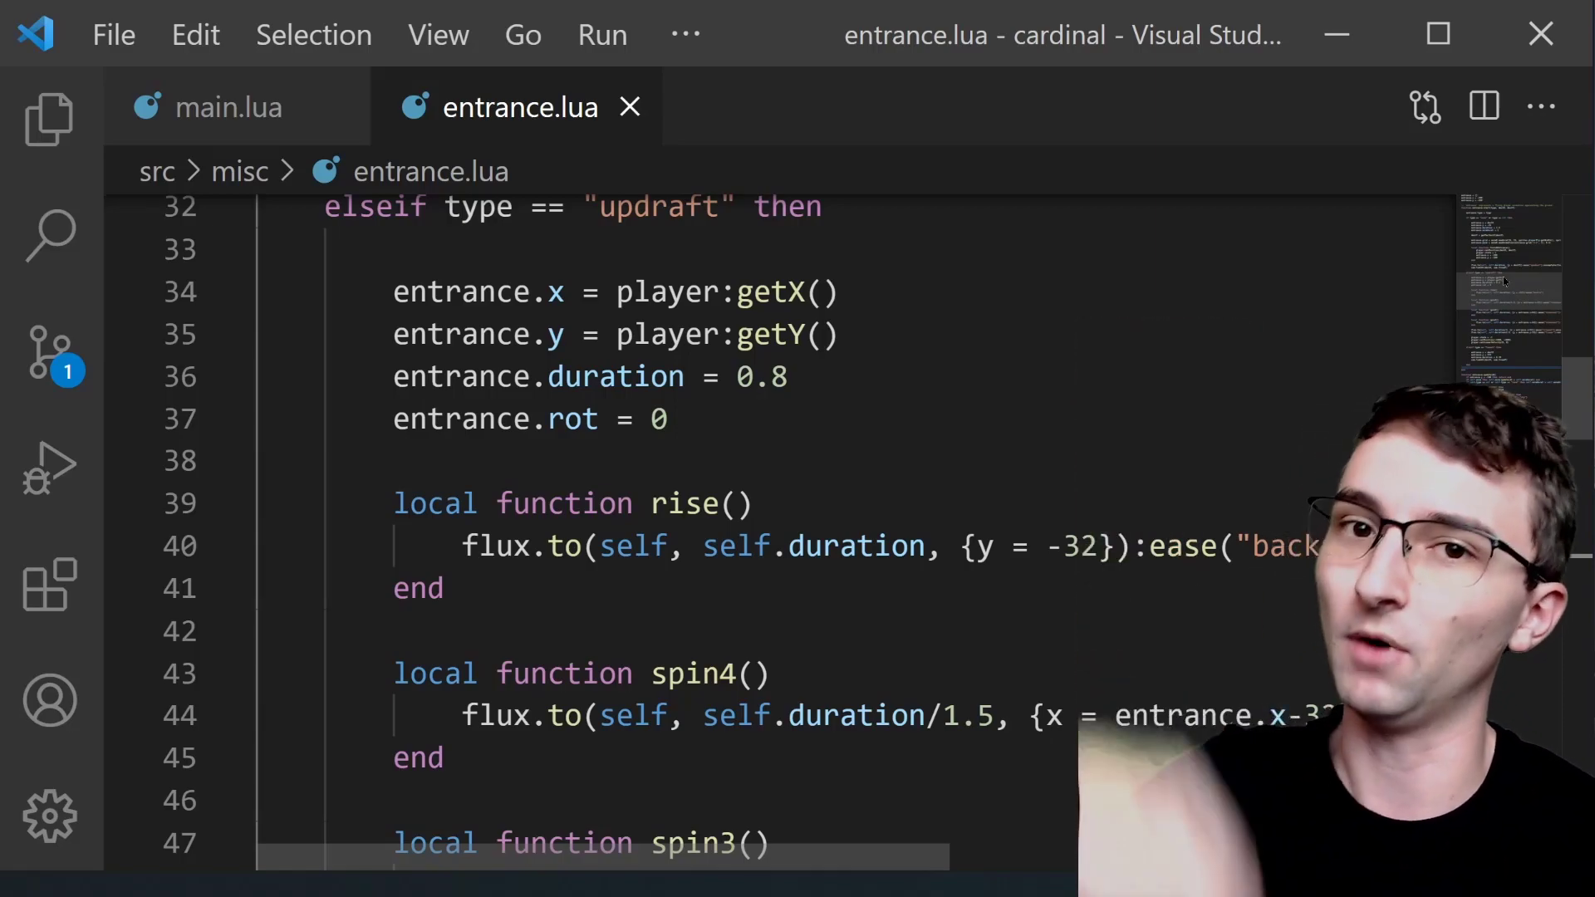
{"action": "scroll", "scroll_direction": "down", "scroll_amount": 3}
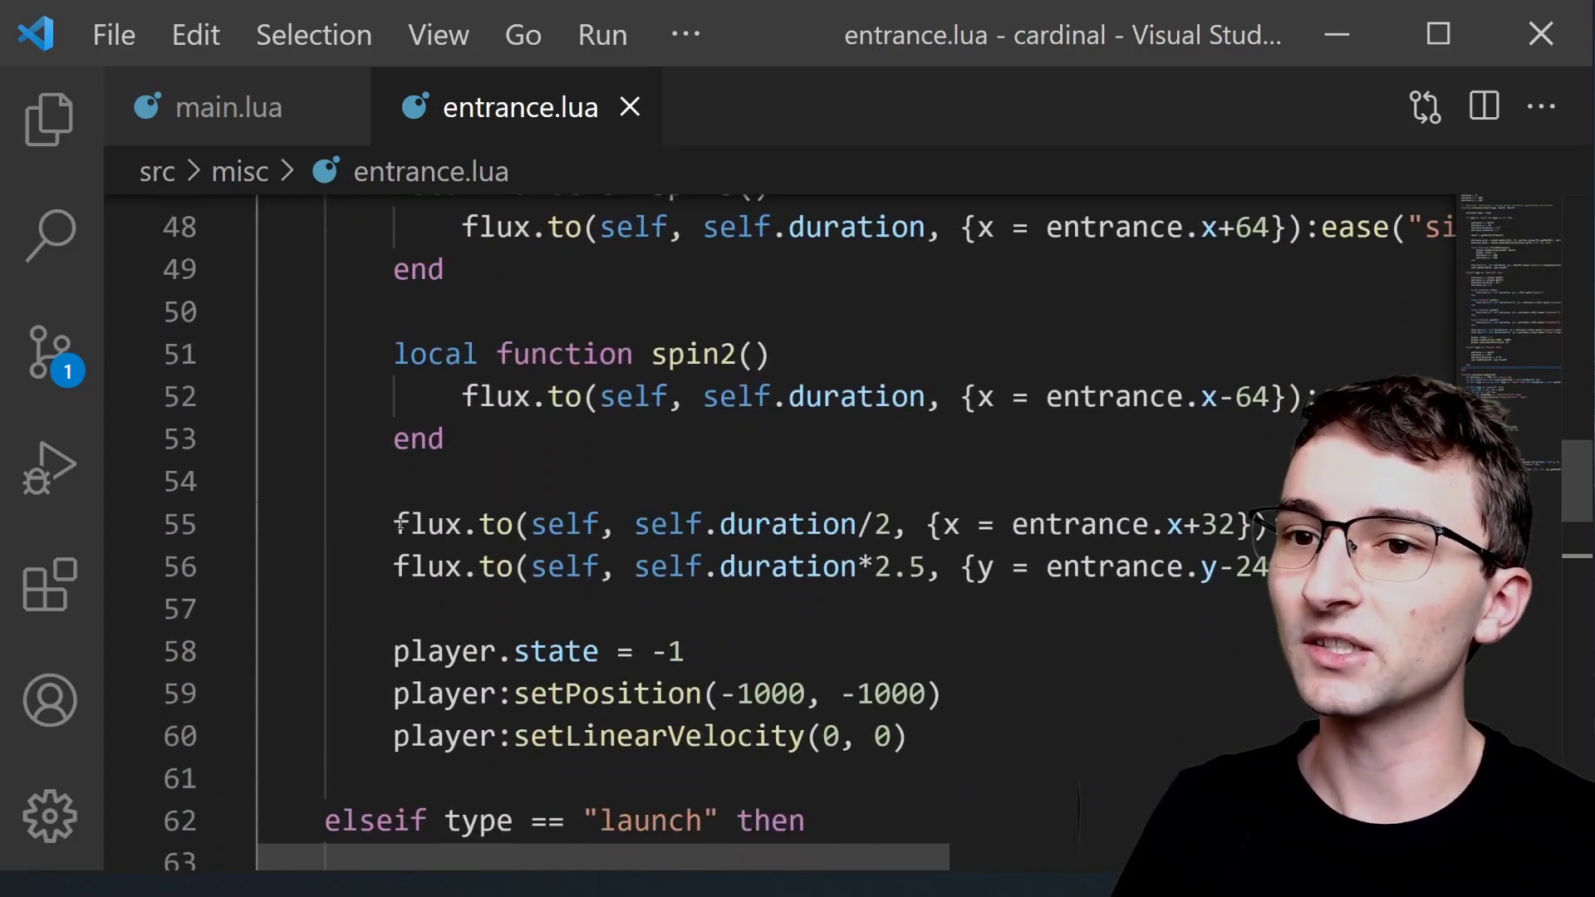
- Highlight the x and y targets in the flux.to spin tweens around lines 45–60
{"action": "double_click", "coordinate": [454, 567]}
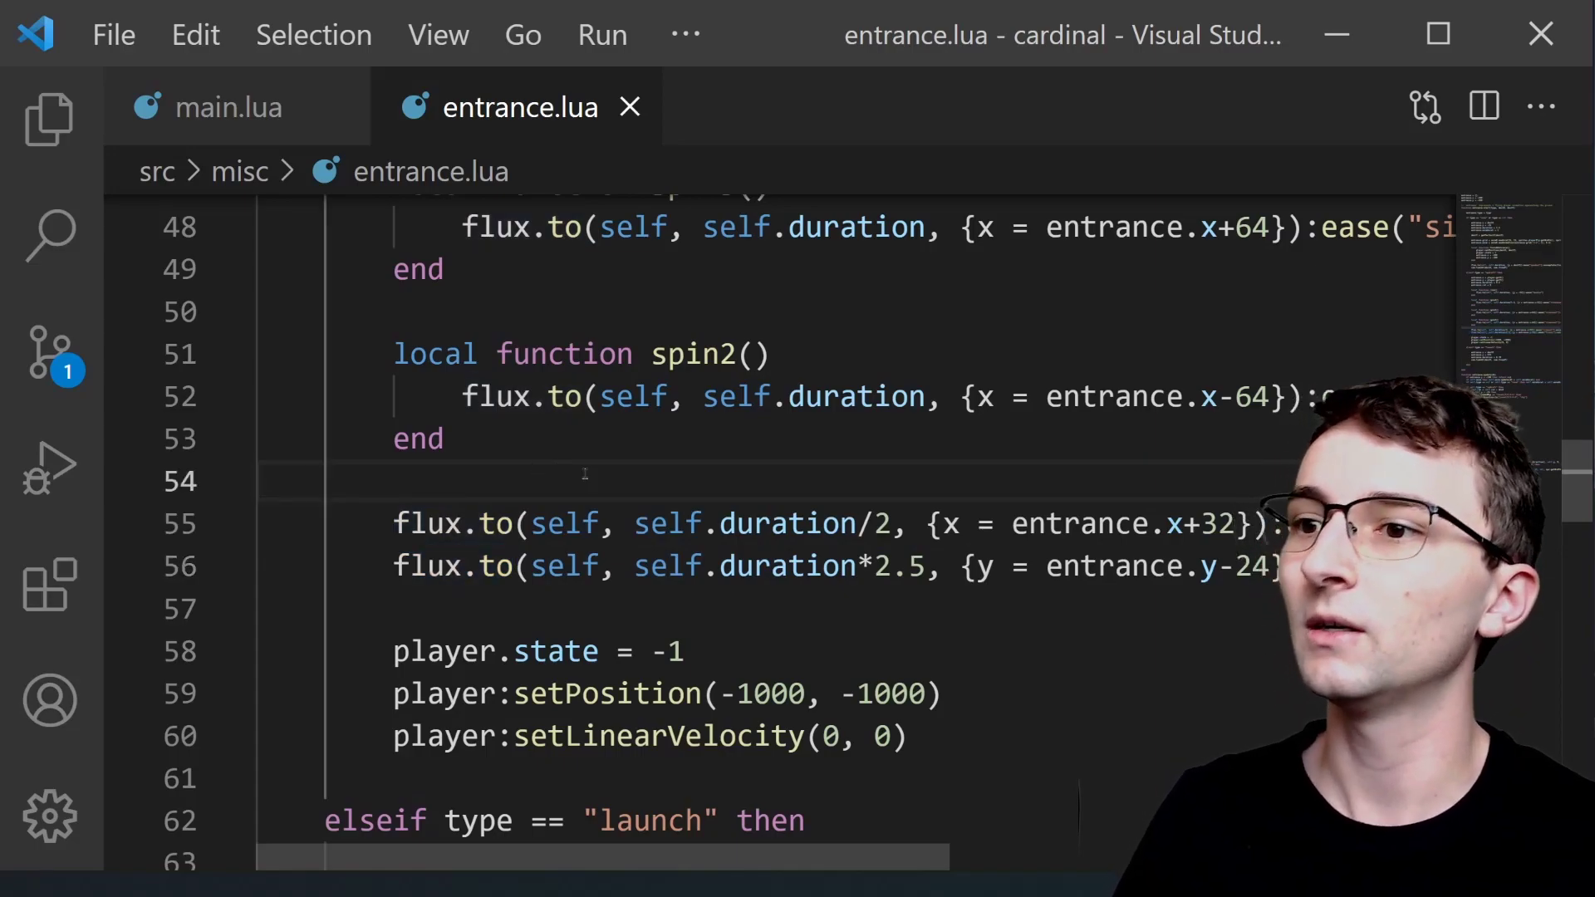
{"action": "double_click", "coordinate": [946, 524]}
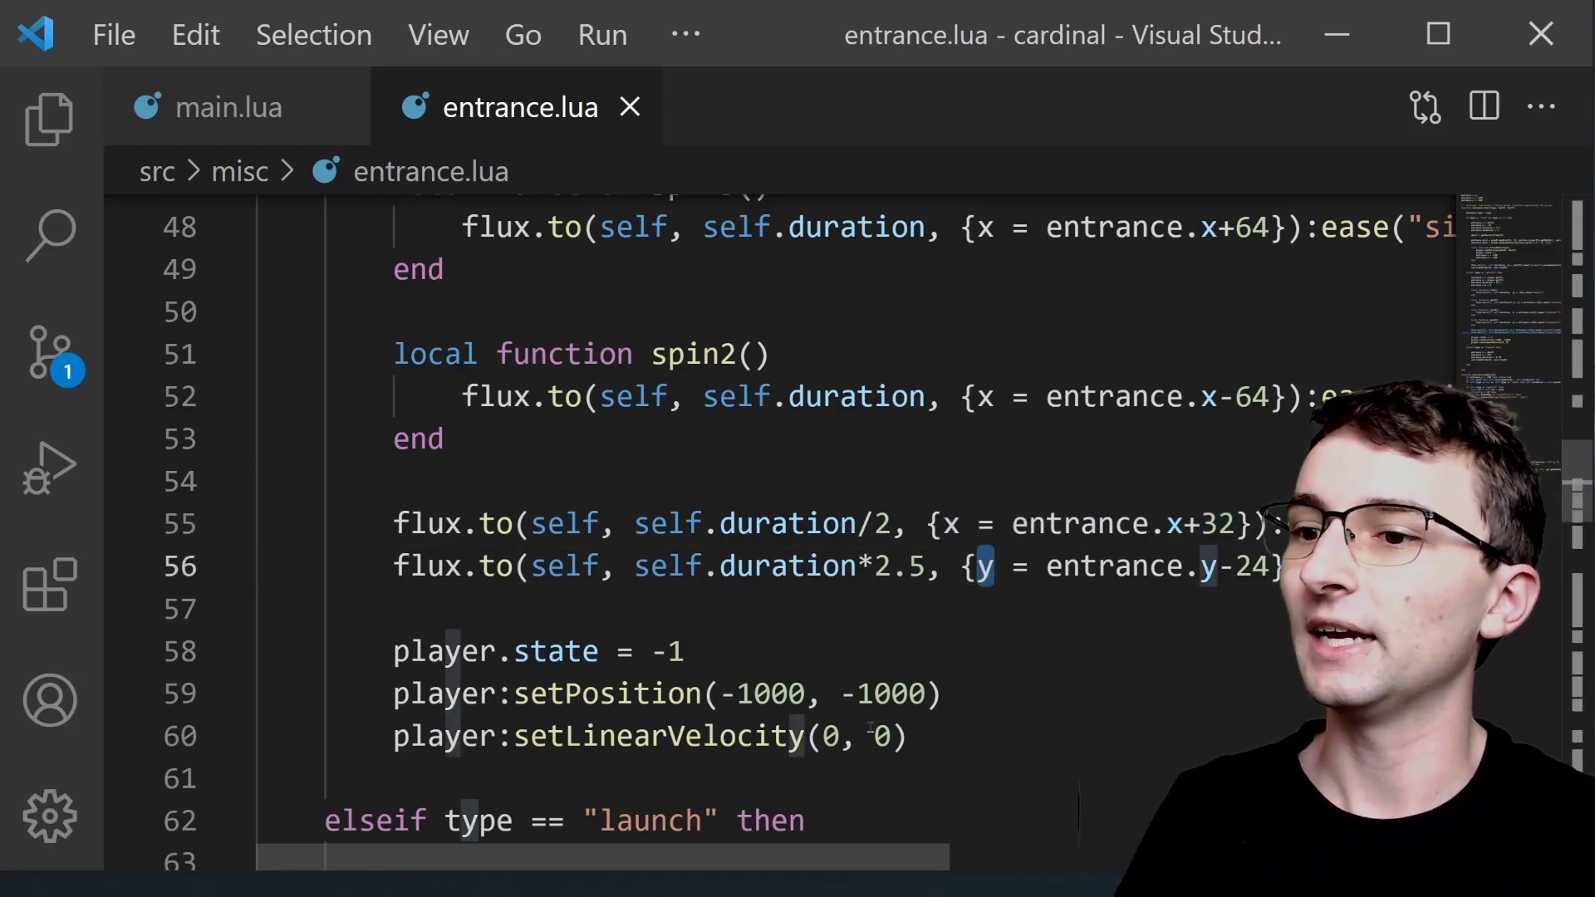
{"action": "scroll", "scroll_direction": "right", "scroll_amount": 3}
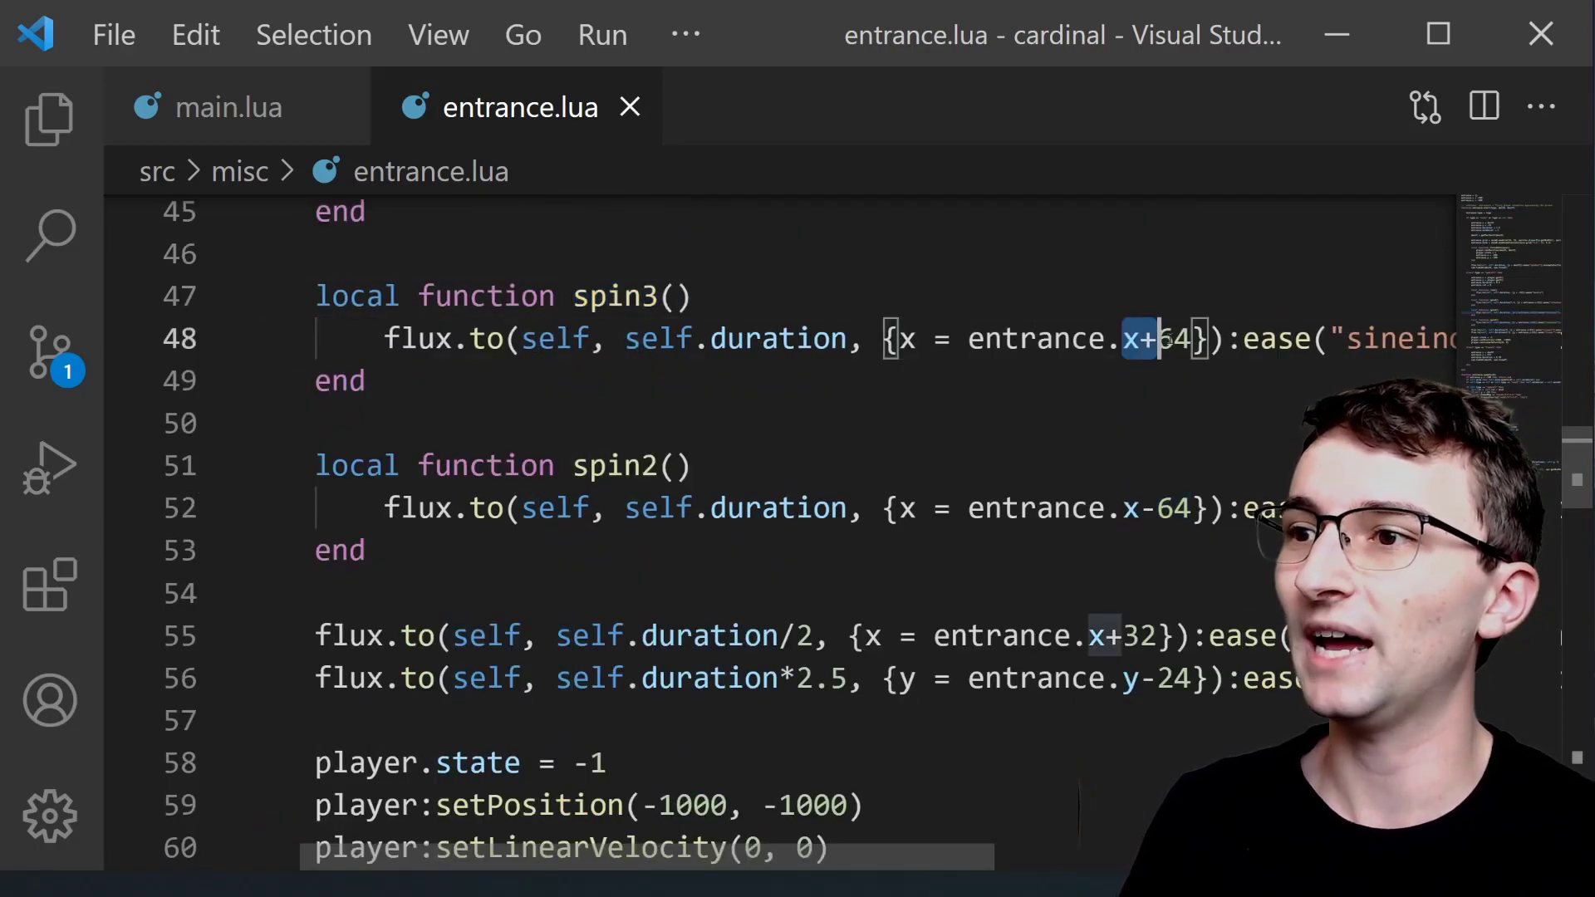
{"action": "scroll", "scroll_direction": "down", "scroll_amount": 3}
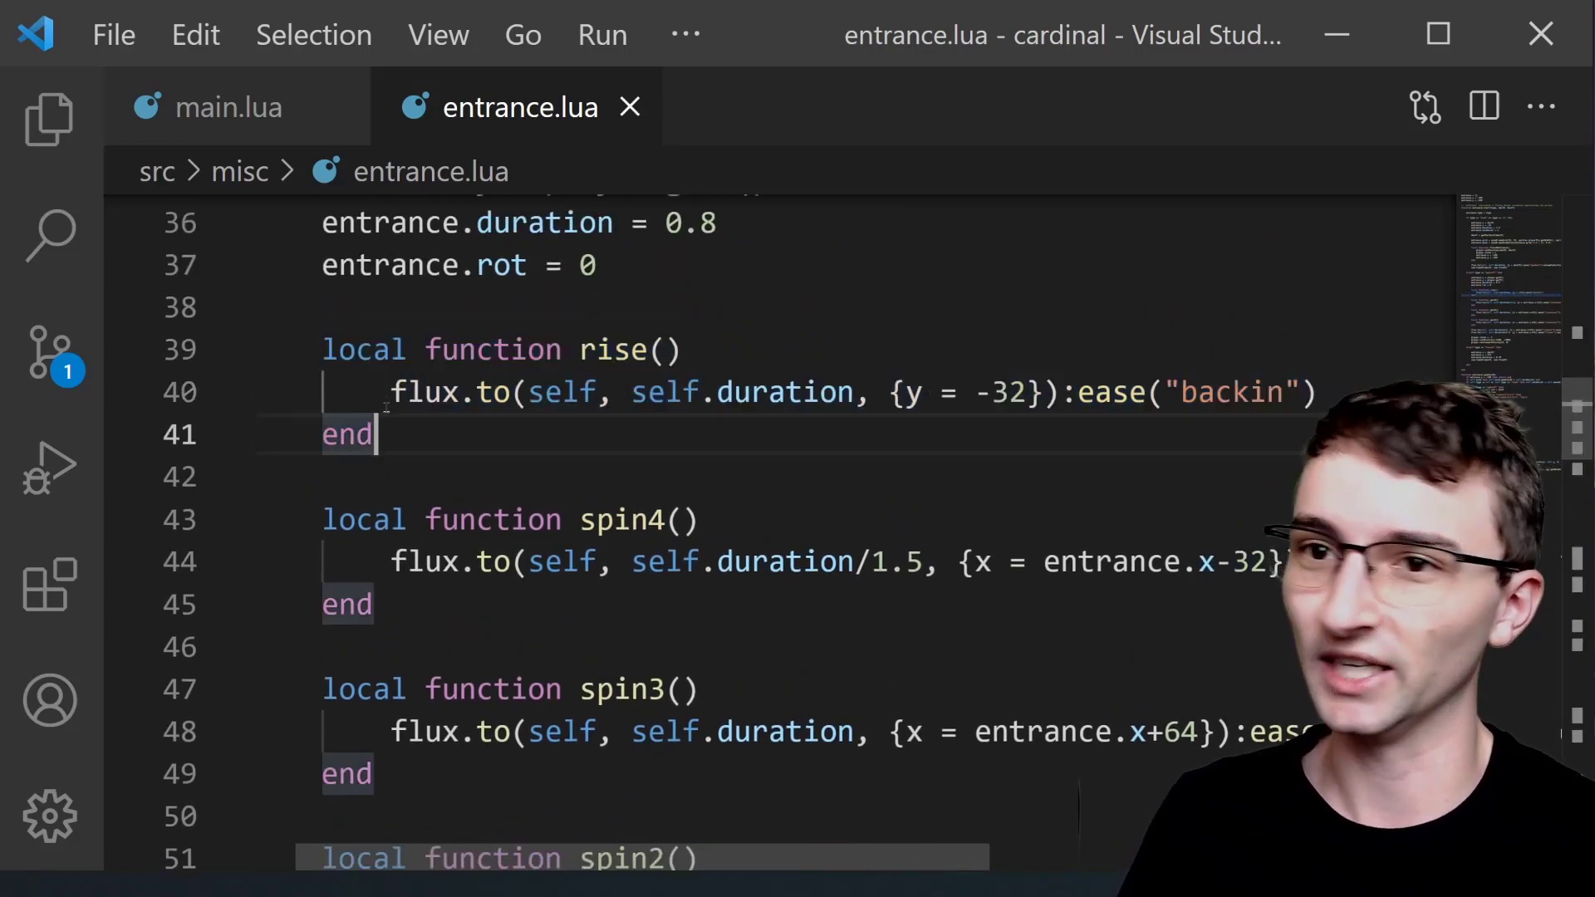
- Highlight the y target in the rise() tween before reaching the launch branch
{"action": "double_click", "coordinate": [907, 393]}
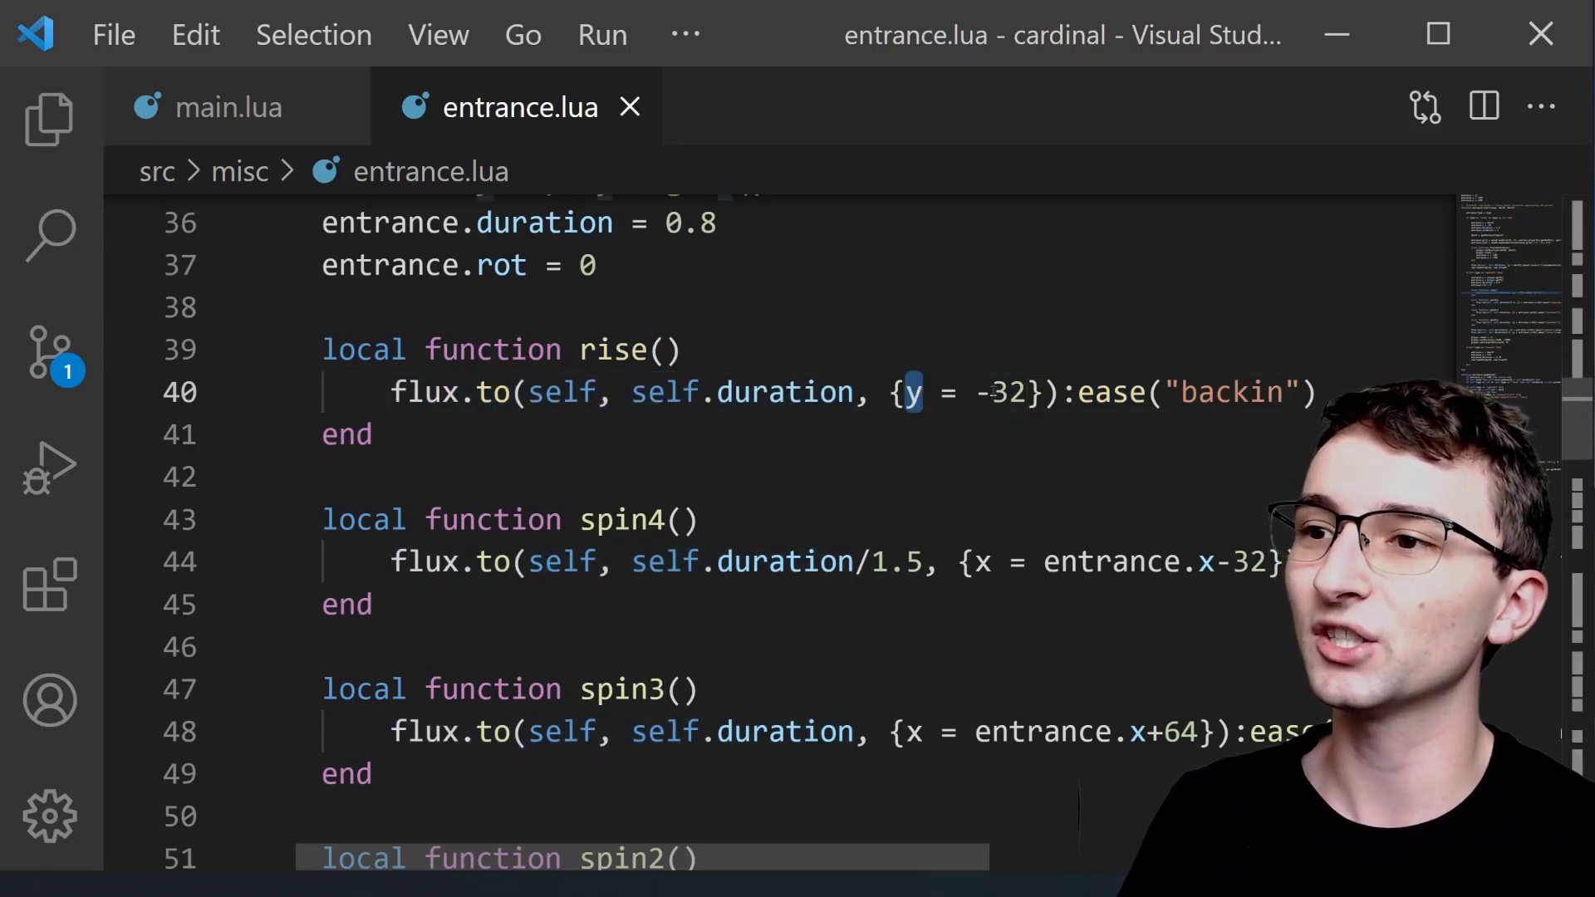
{"action": "double_click", "coordinate": [1001, 393]}
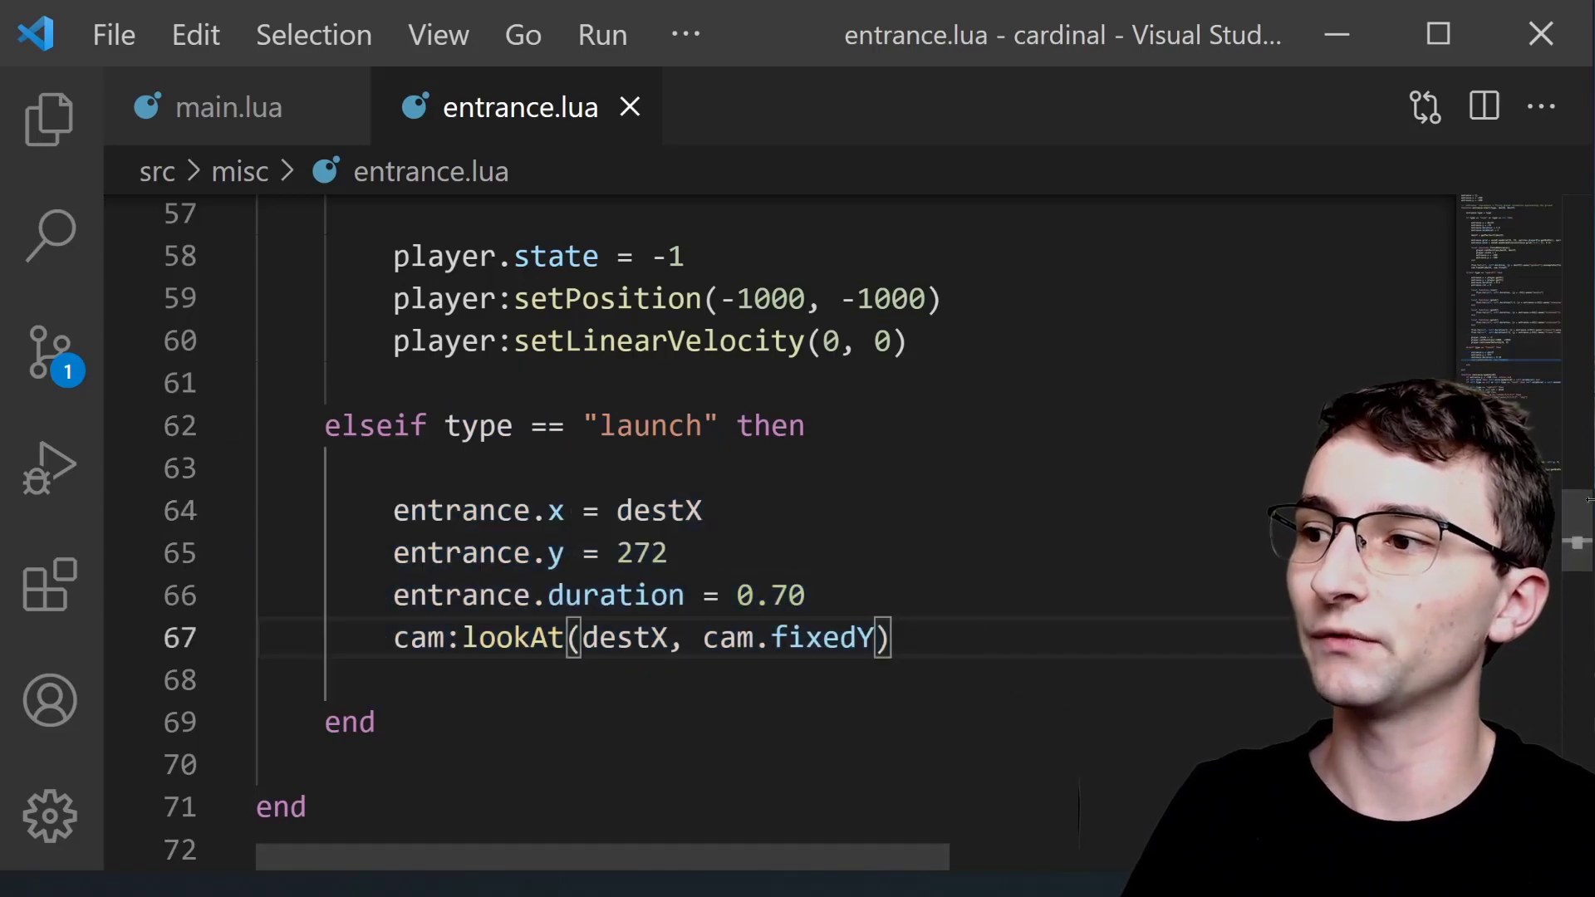
- Show lines 88–103 of entrance:update, marking the self.y < 82 check and -220 velocity
{"action": "scroll", "scroll_direction": "down", "scroll_amount": 3}
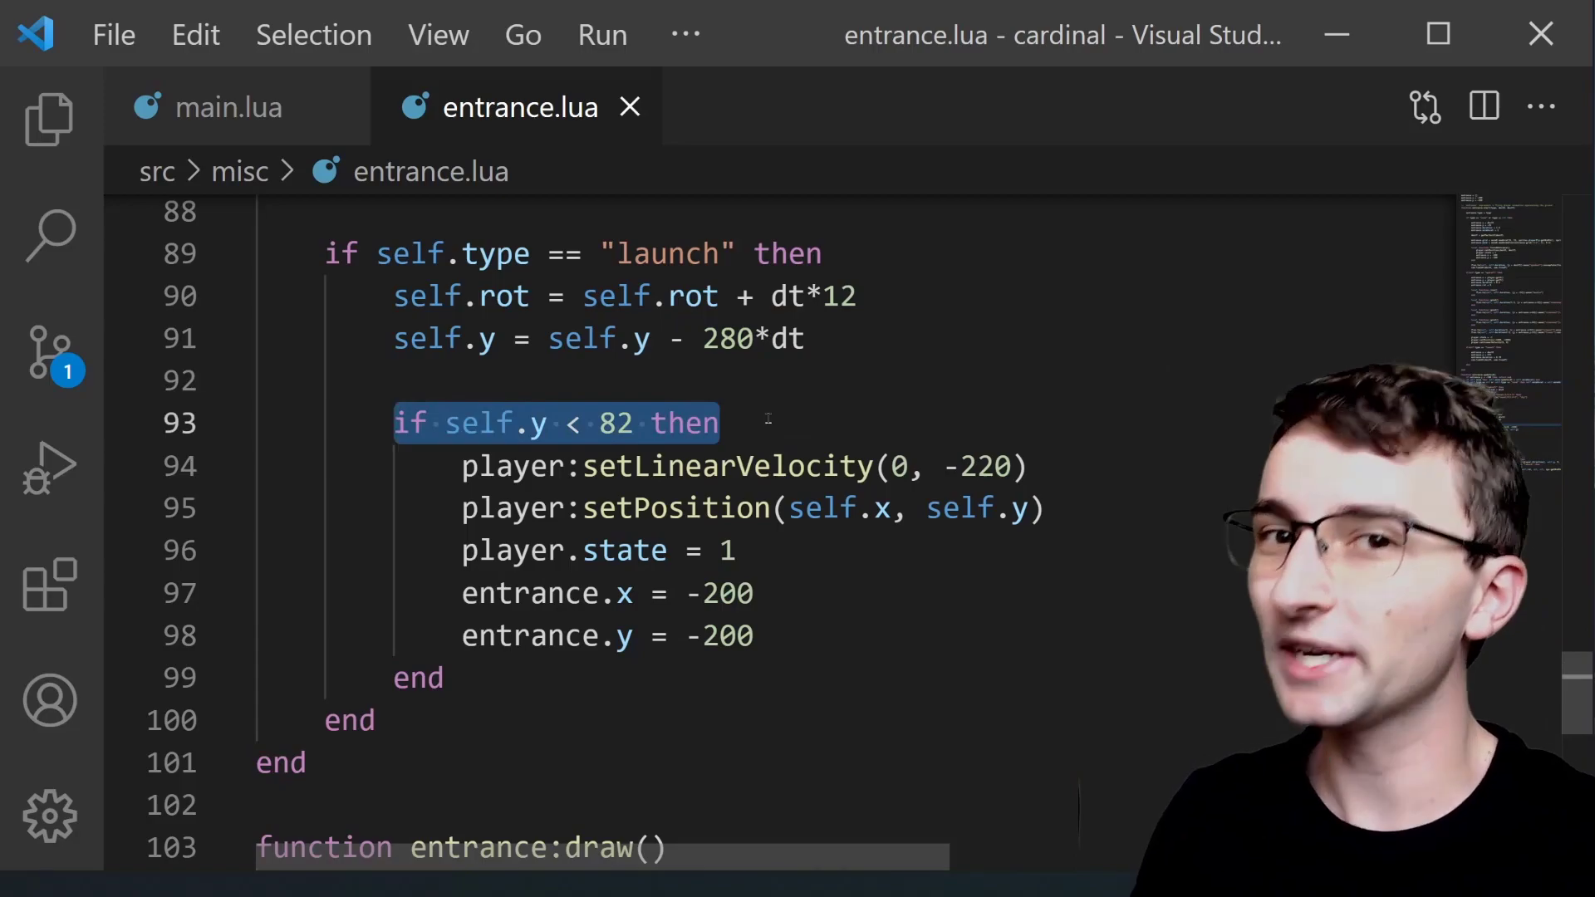
{"action": "left_click", "coordinate": [631, 422]}
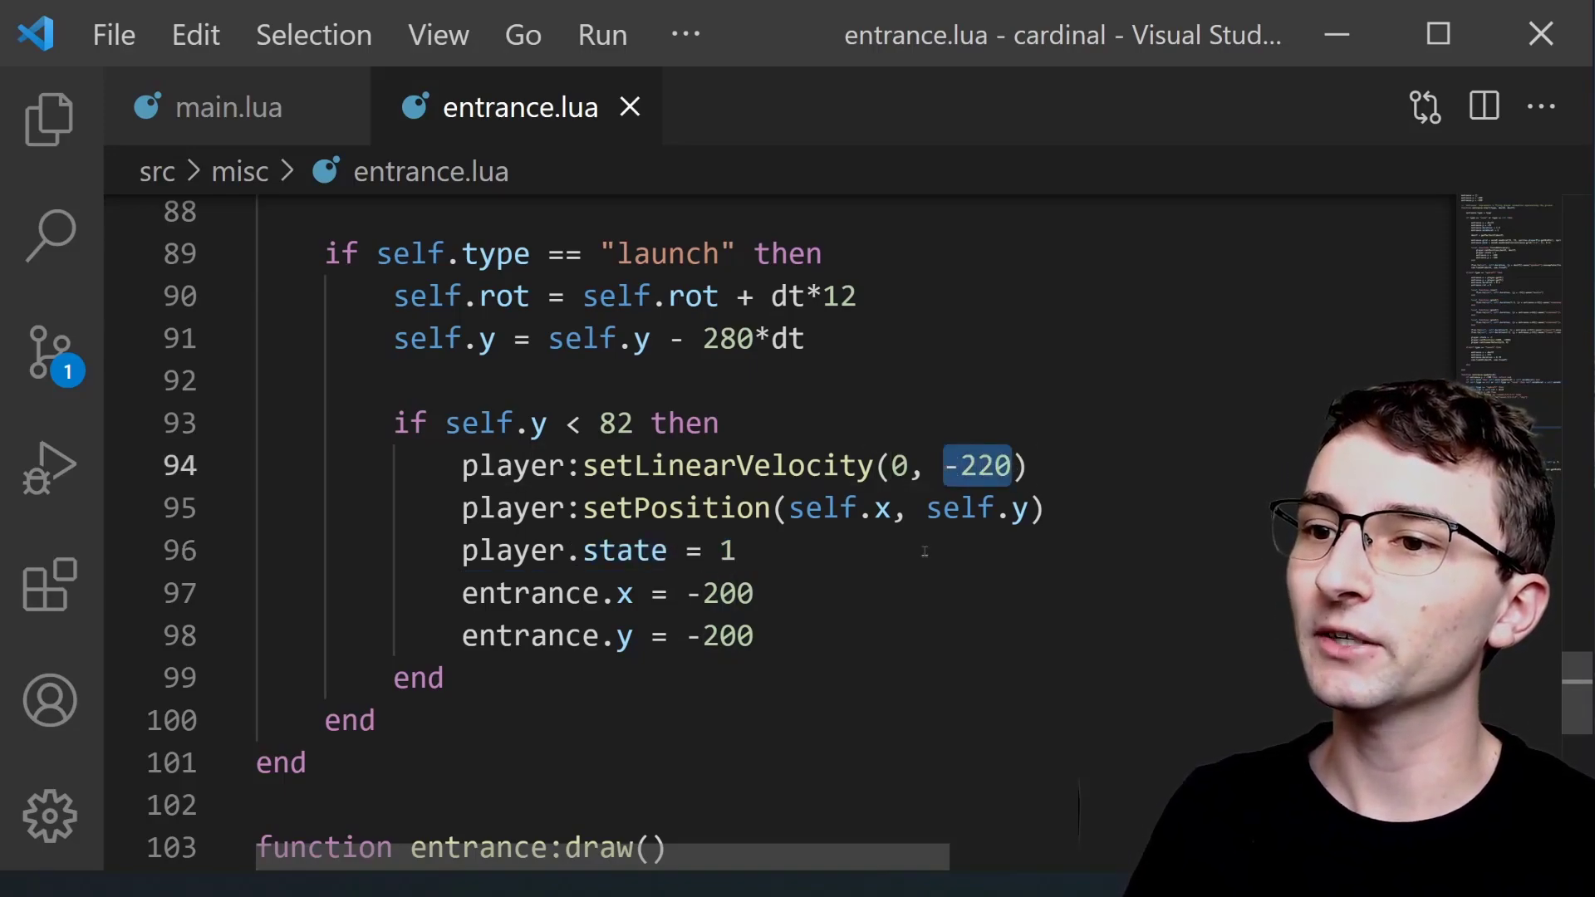
{"action": "left_click", "coordinate": [733, 550]}
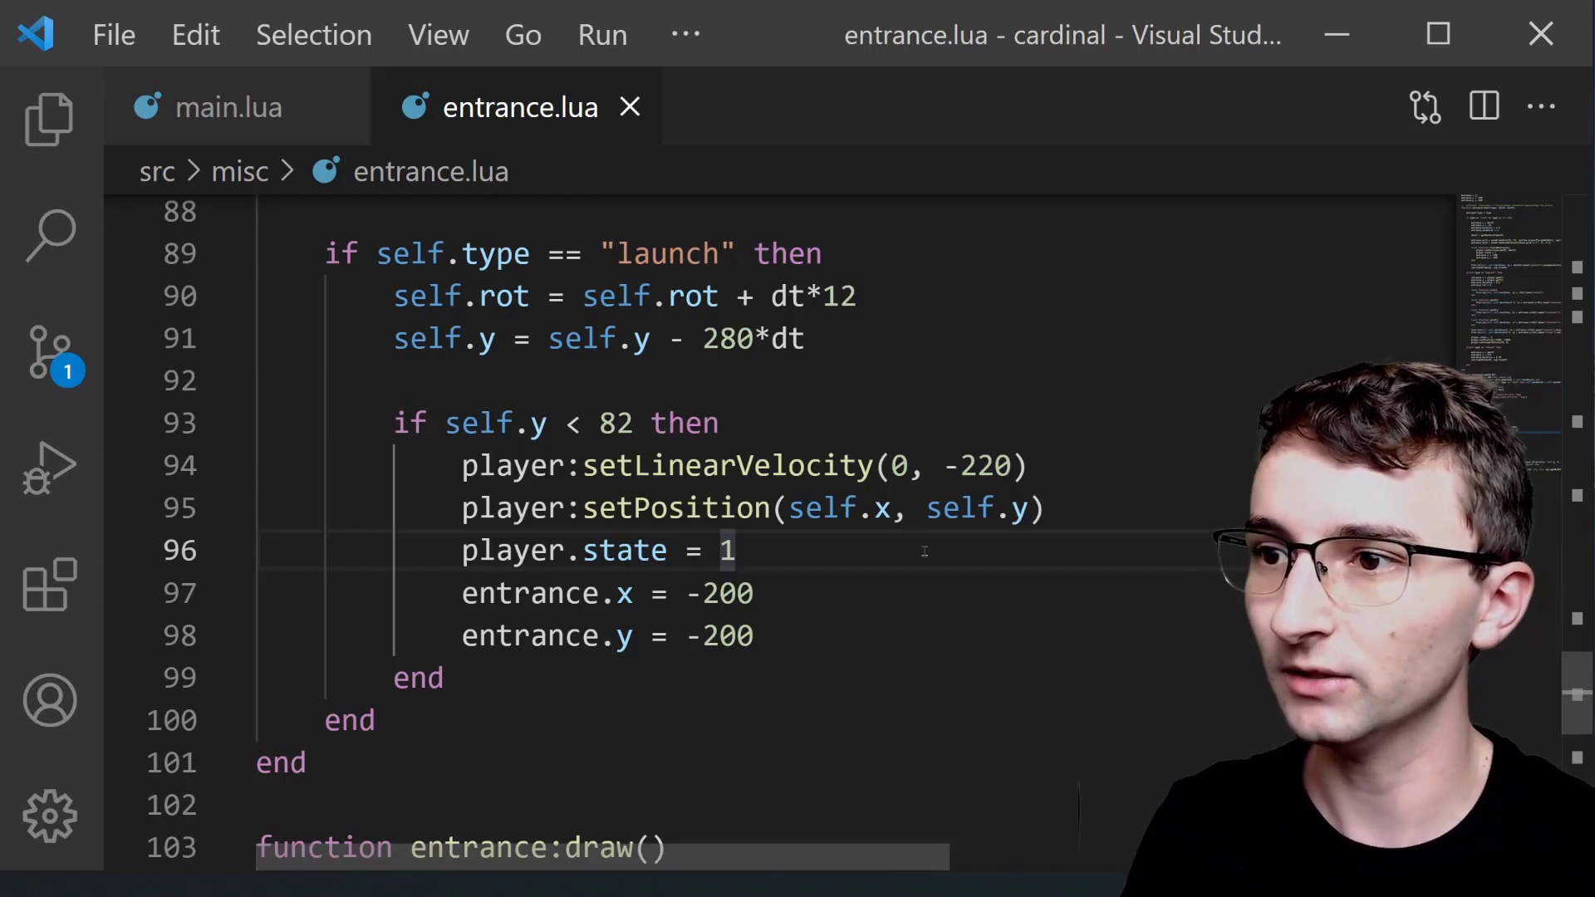